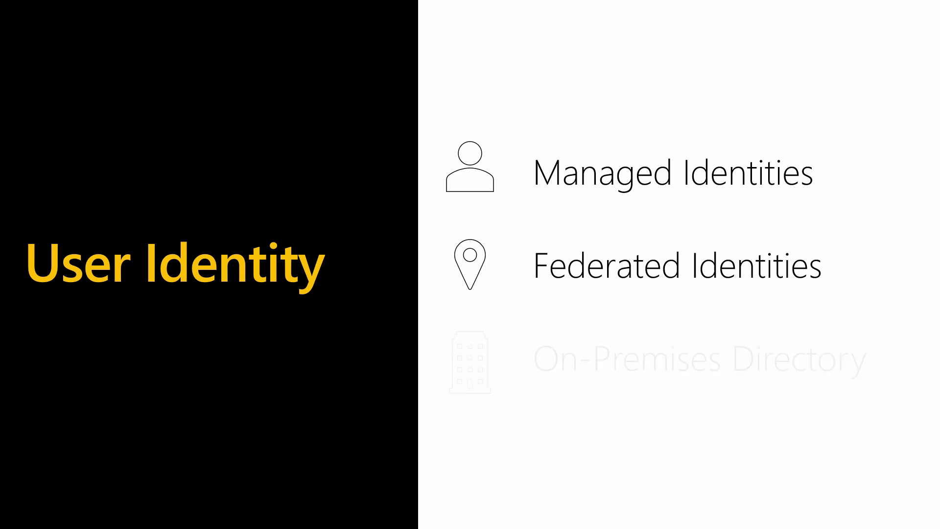
Step: Advance the slideshow to reveal the On-Premises Directory bullet on the User Identity slide
key("Right")
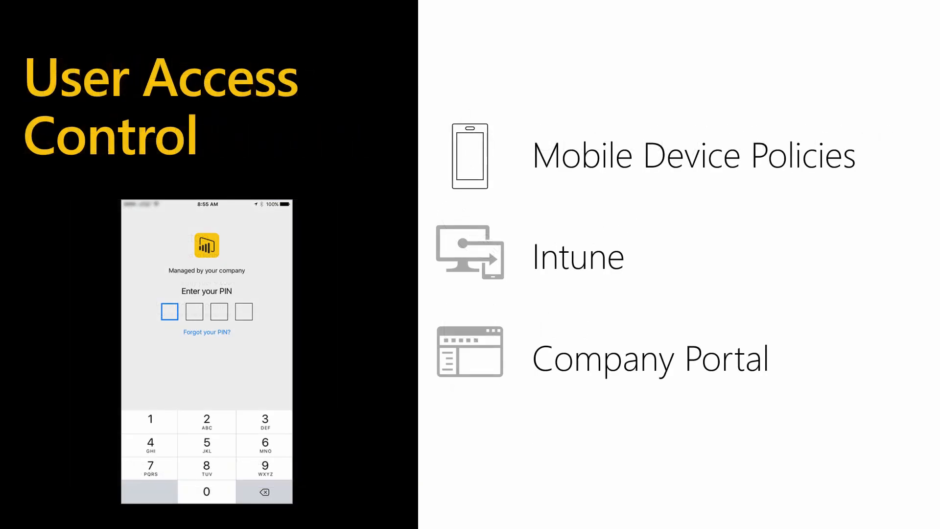